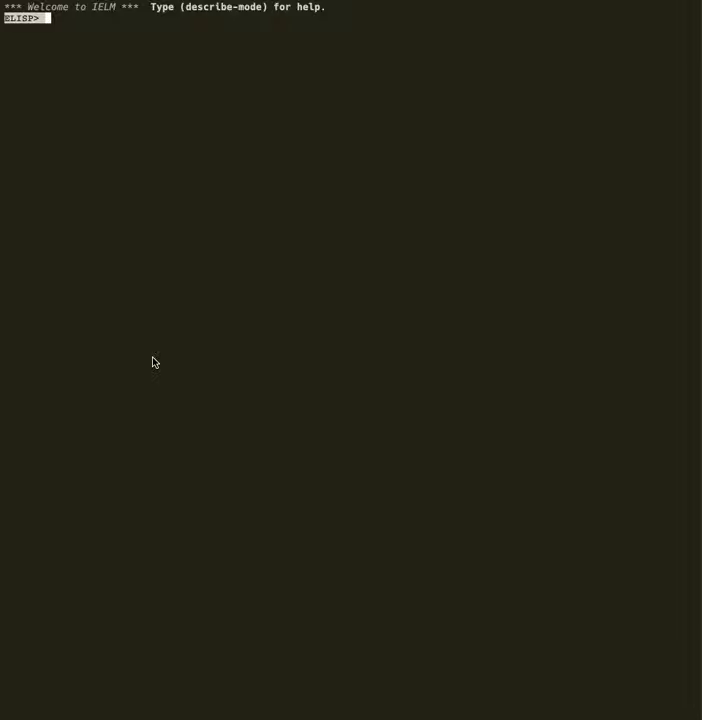
Step: Evaluate (setq gopar-list '(pizza pineapple shrek)) at the ELISP> prompt
type("(setq gopar-list '(pizza pineapple shrek))")
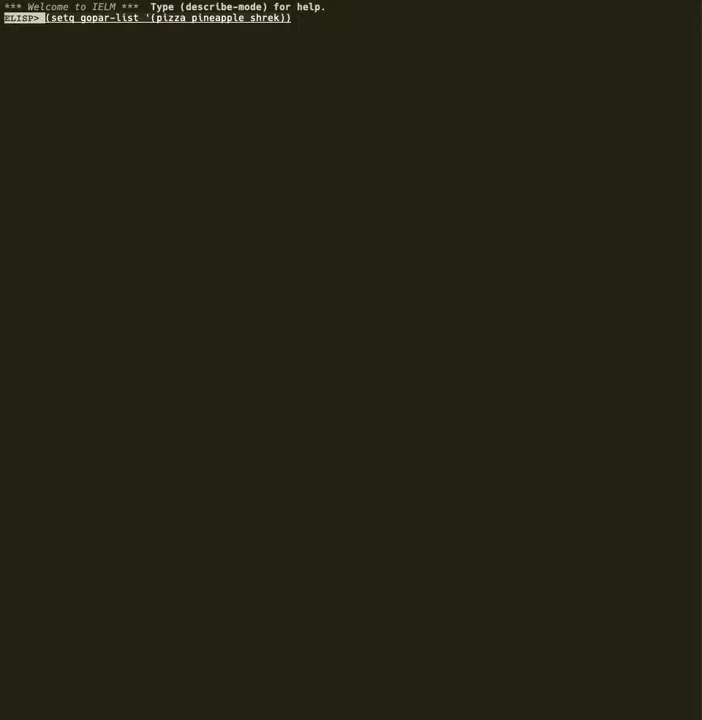
key("Return")
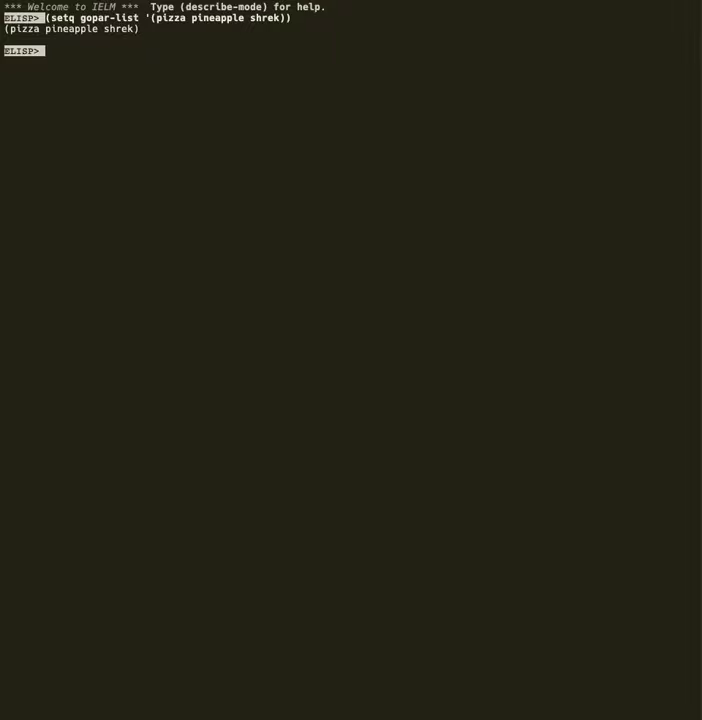
Step: Evaluate (car gopar-list), returning pizza
type("(c")
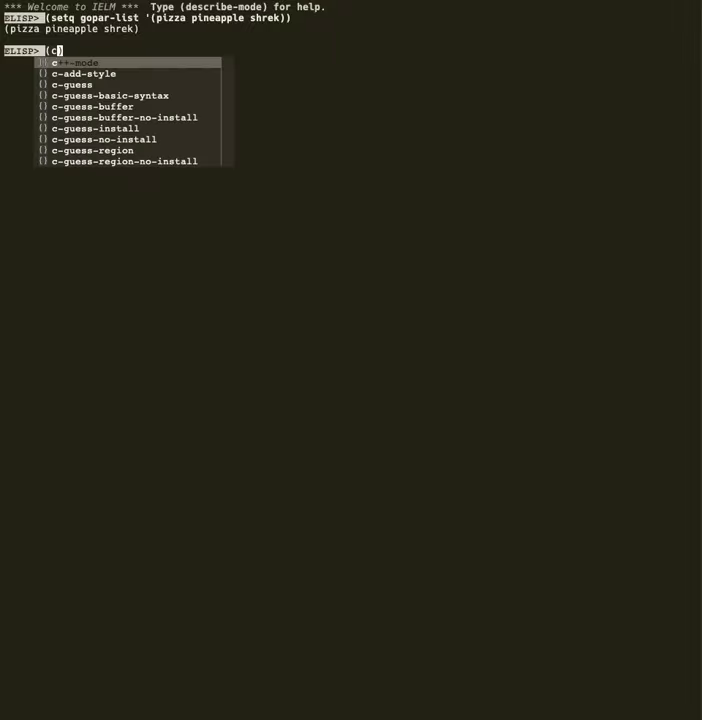
type("ar")
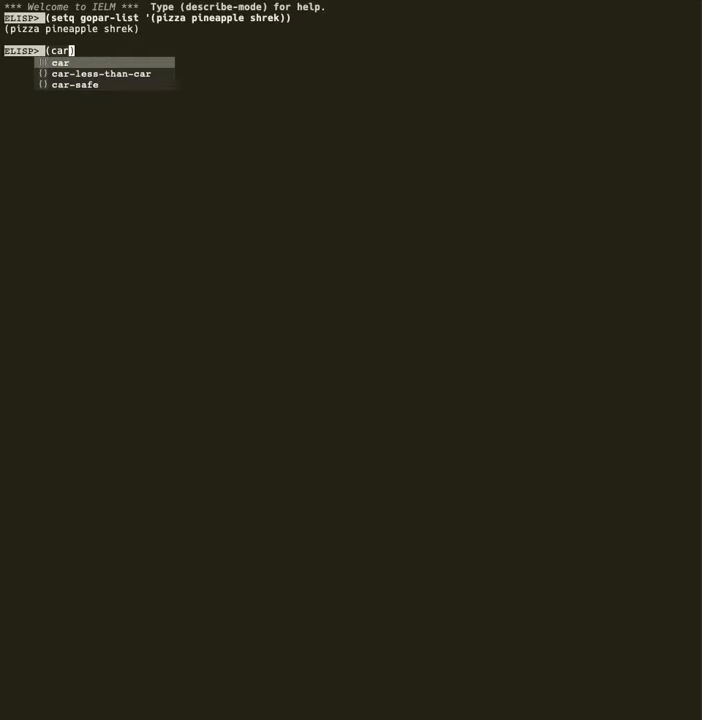
type("gopar-list")
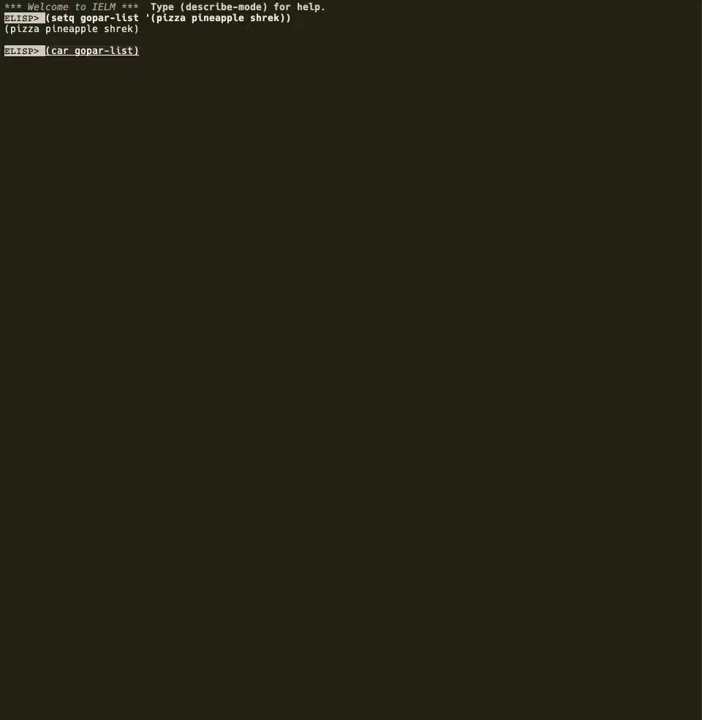
key("Return")
type("(cdr gopar-list)")
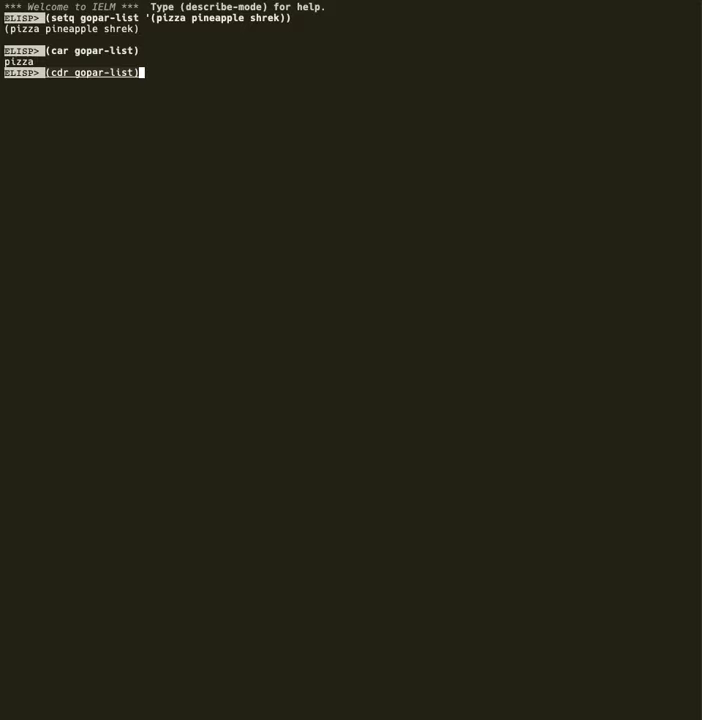
Step: Evaluate (cdr gopar-list) and (car (cdr gopar-list)), returning (pineapple shrek) and pineapple
key("Return")
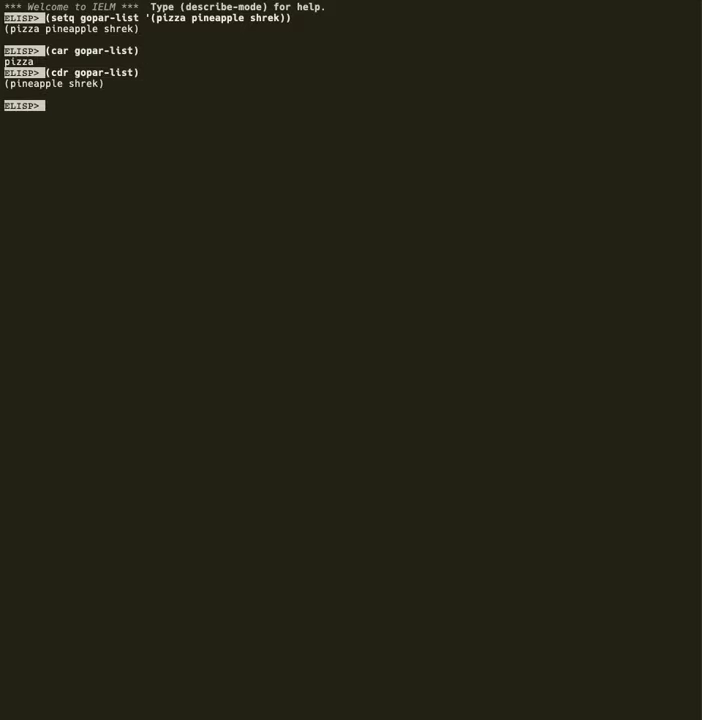
type("(cdr gopar-list)")
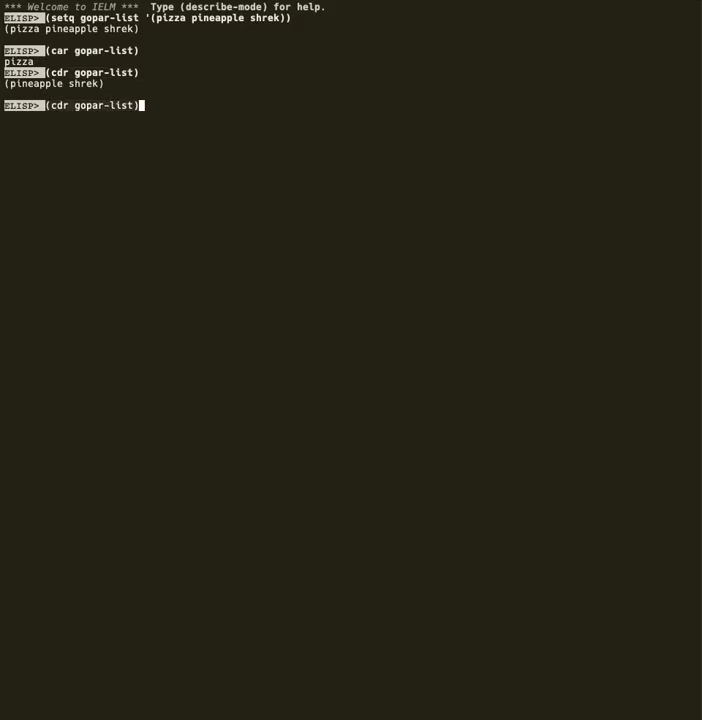
type("(car")
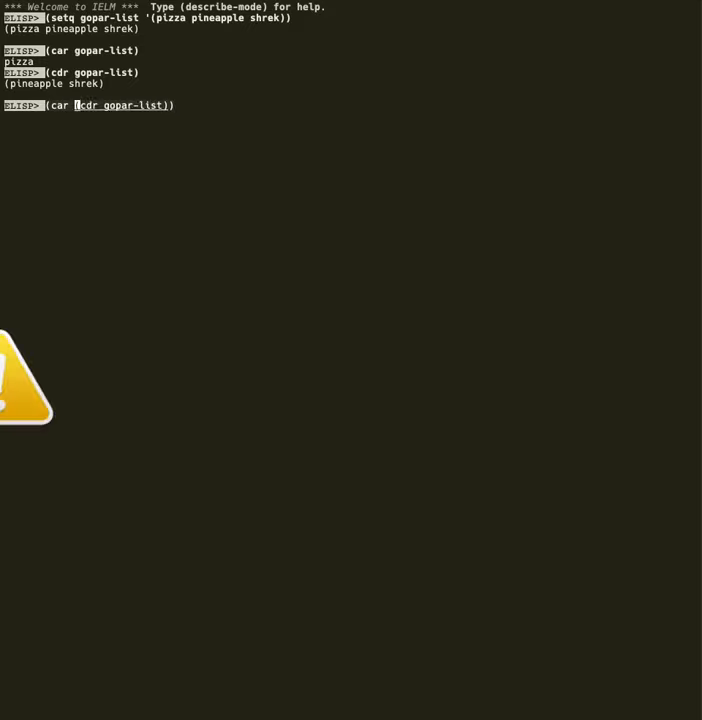
key("Return")
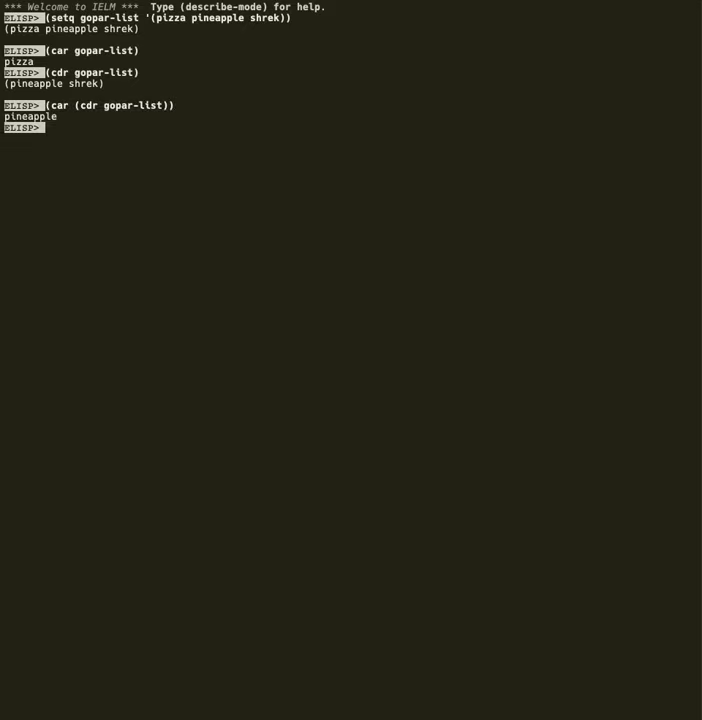
type("(car (cdr gopar-list)))")
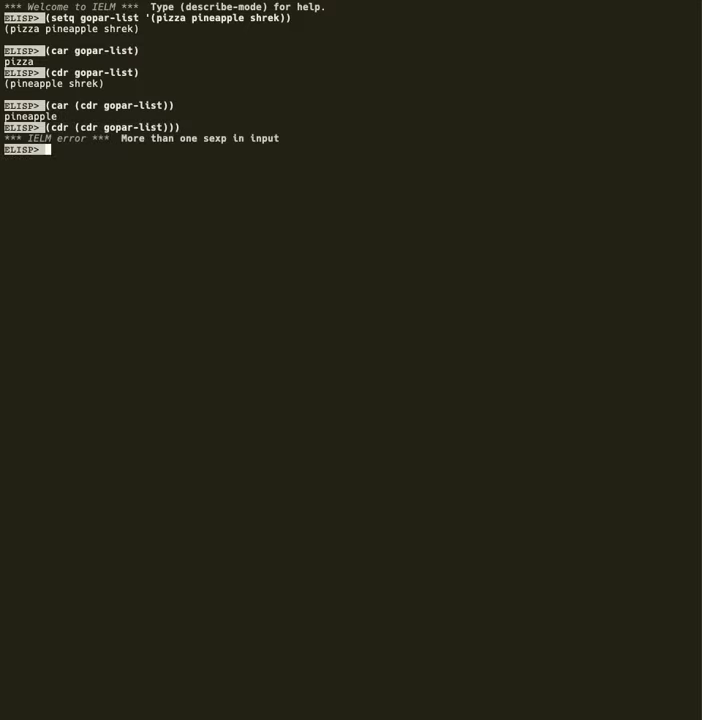
Step: Evaluate (cdr (cdr gopar-list)) with balanced parentheses, returning (shrek)
key("Return")
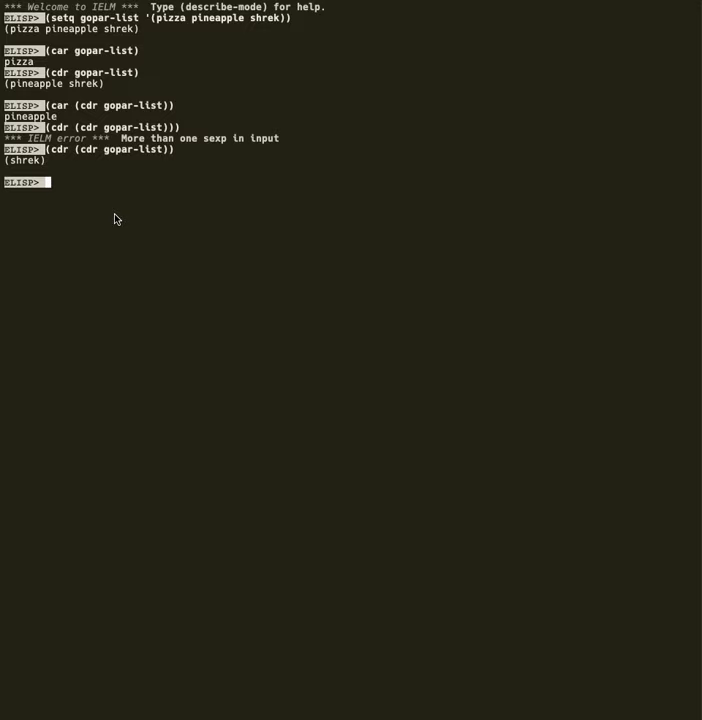
Step: Evaluate (setq another '(pizza . (pineapple . (shrek)))), which prints (pizza pineapple shrek)
type("(cdr (cdr gopar-list))")
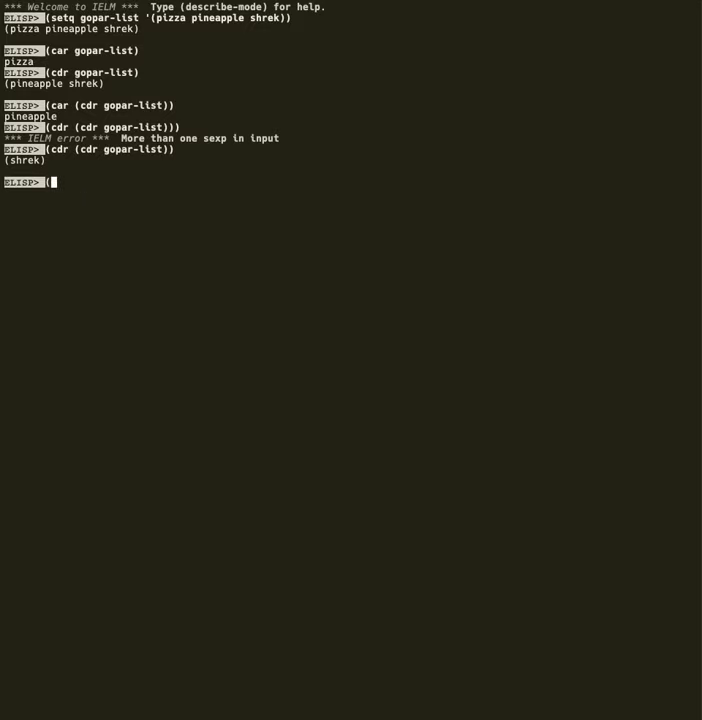
type(")")
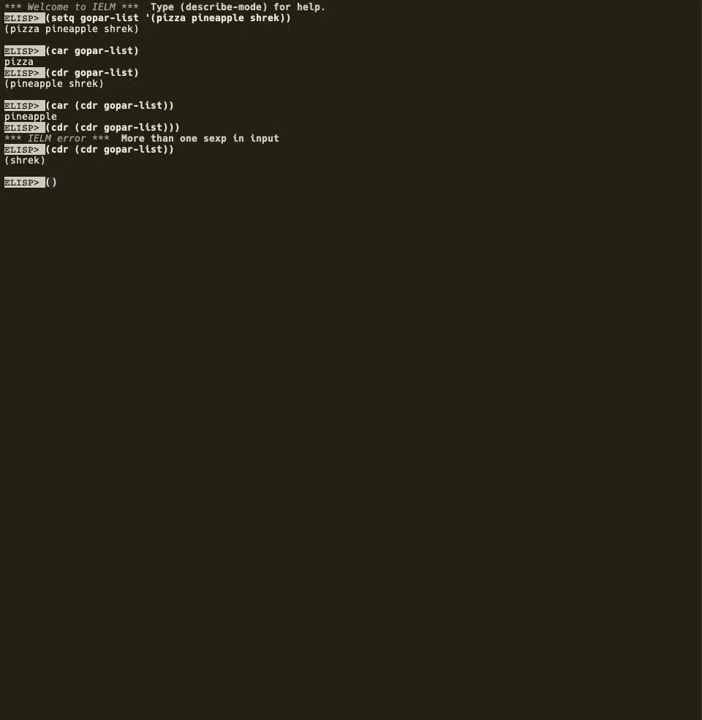
type("(setq another )")
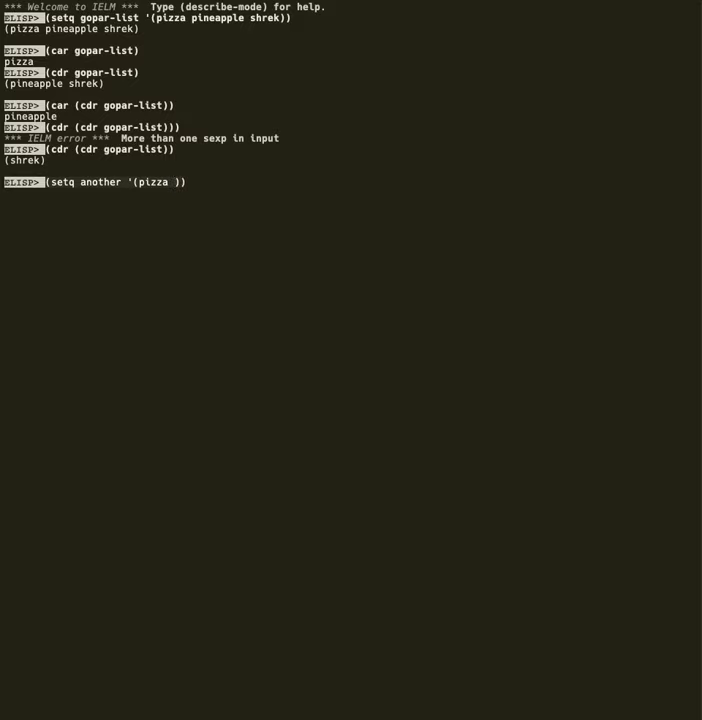
type(". ()")
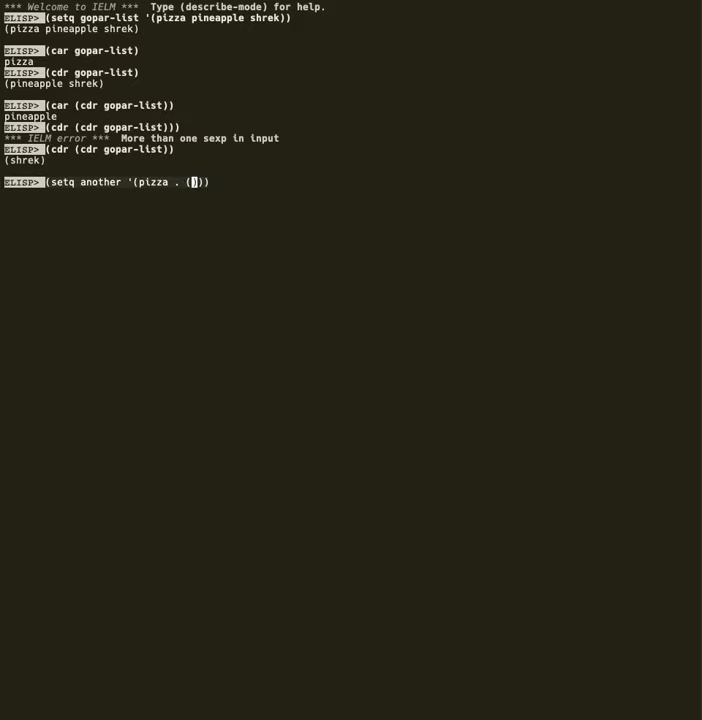
type("ping")
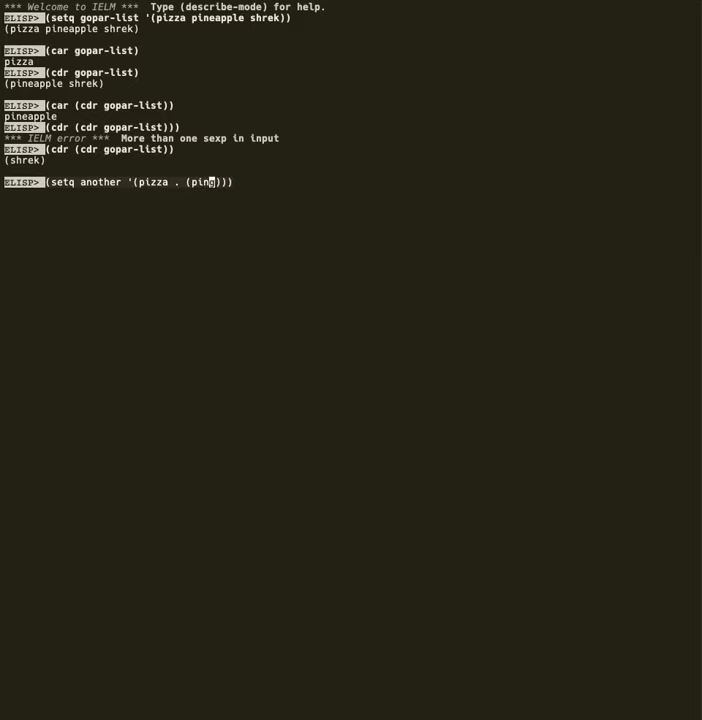
type("apple")
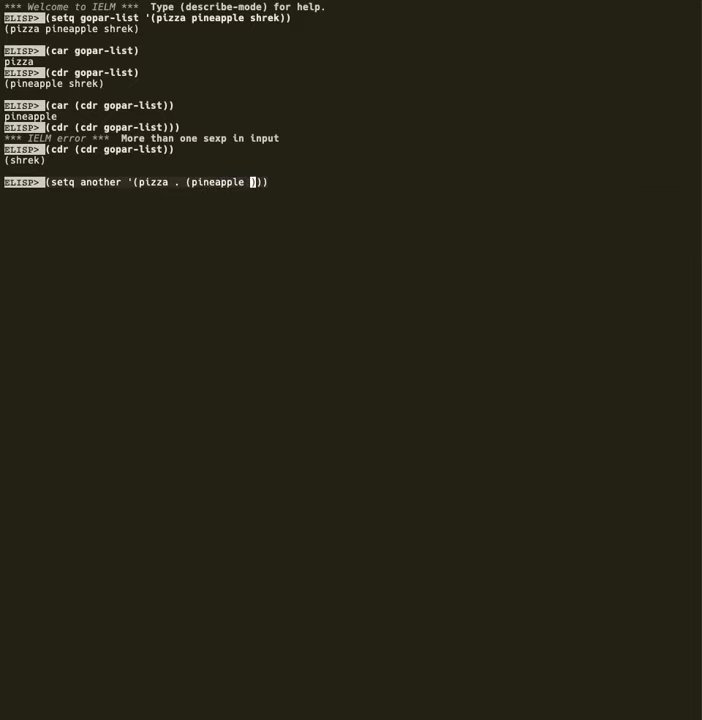
type(". (shrek))")
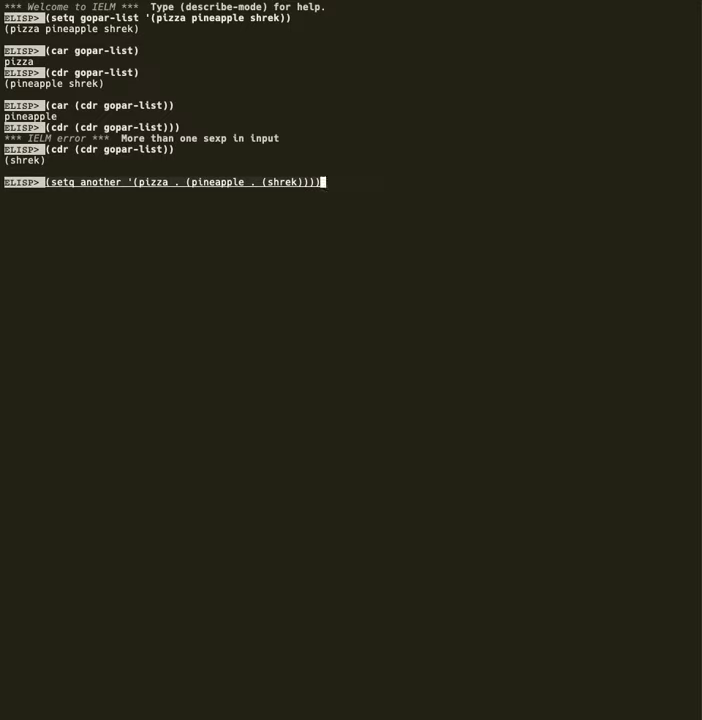
key("Return")
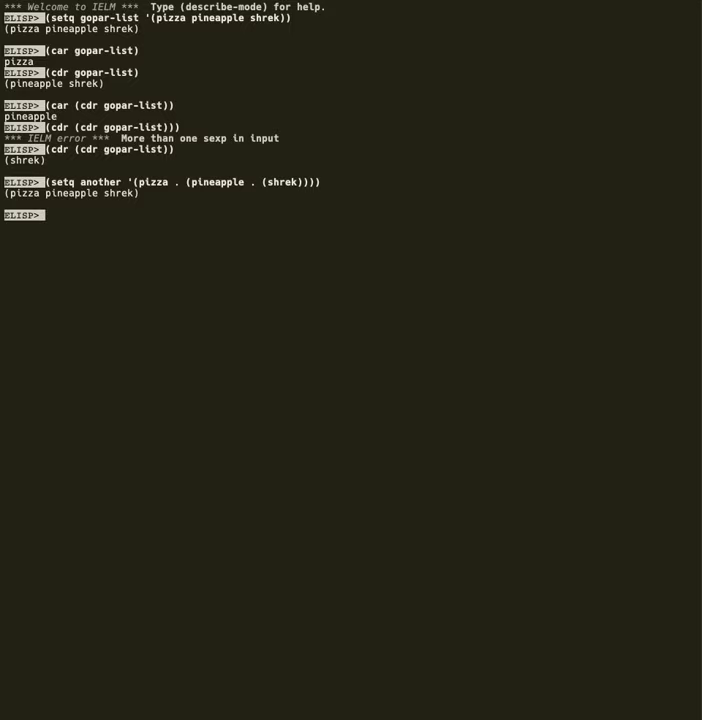
type("(c")
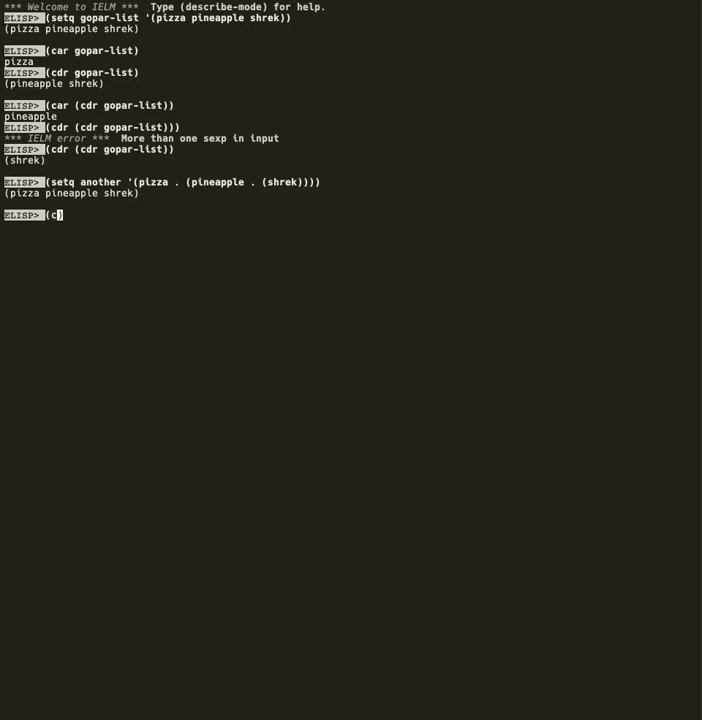
Step: Evaluate (car another) and (cdr another), returning pizza and (pineapple shrek)
key("Return")
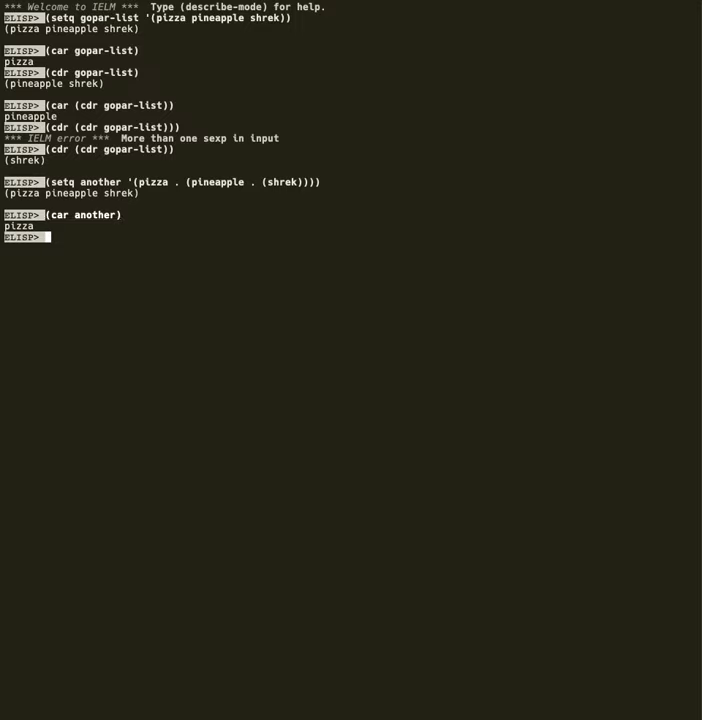
type("(cdr another)")
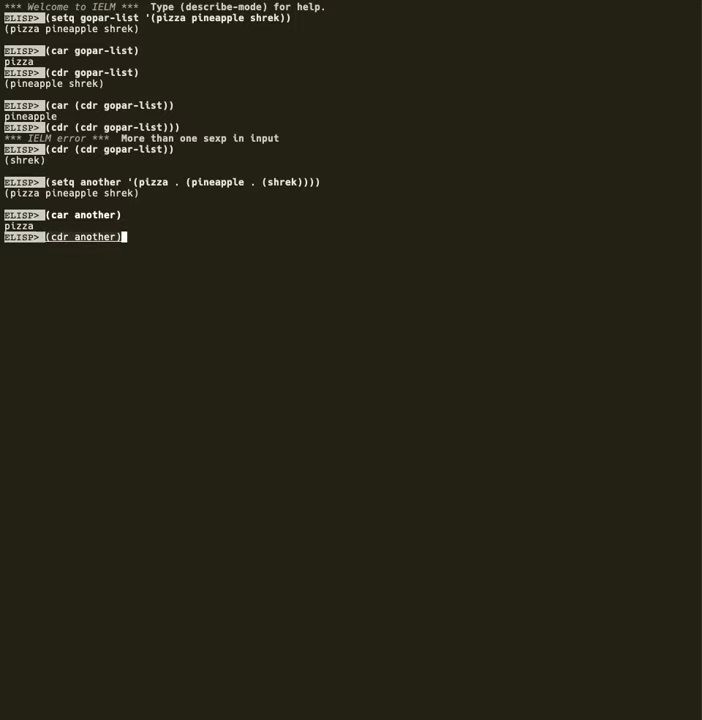
key("Return")
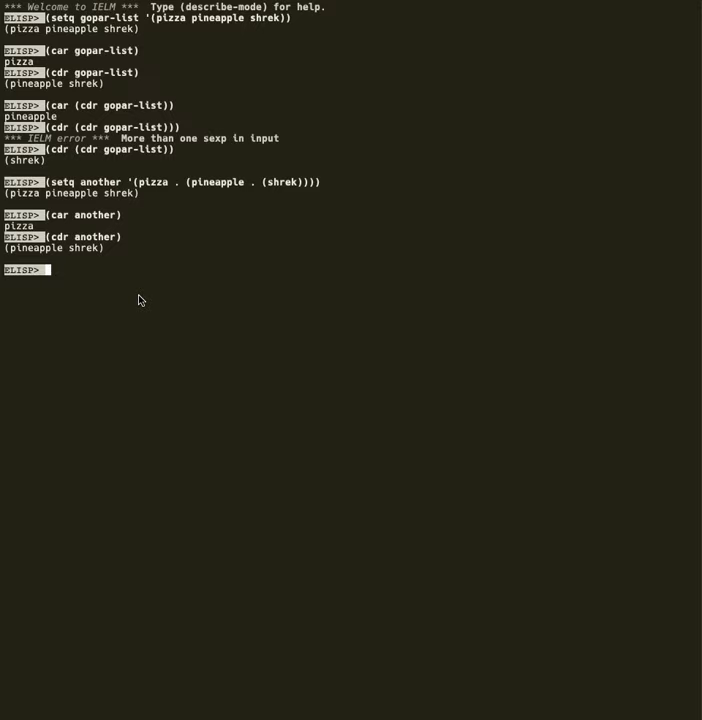
mouse_move(309, 212)
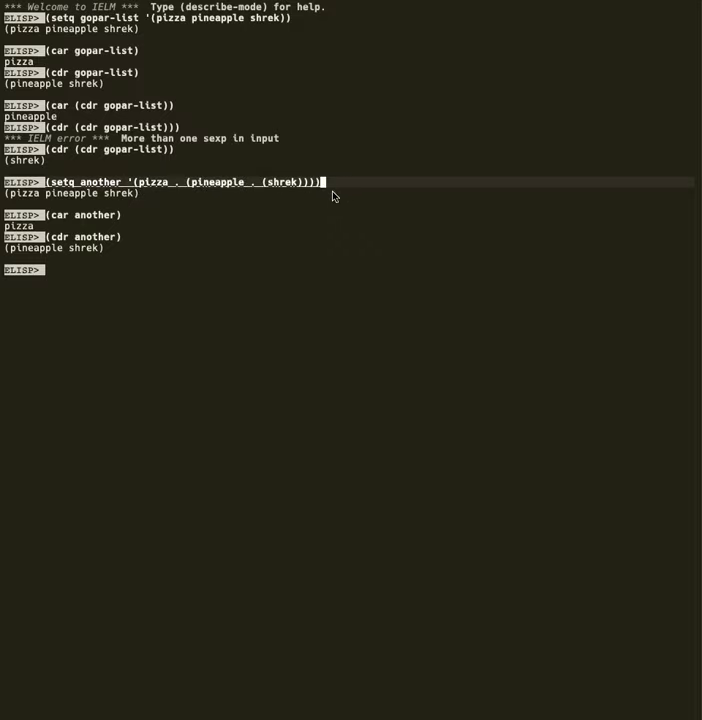
mouse_move(177, 178)
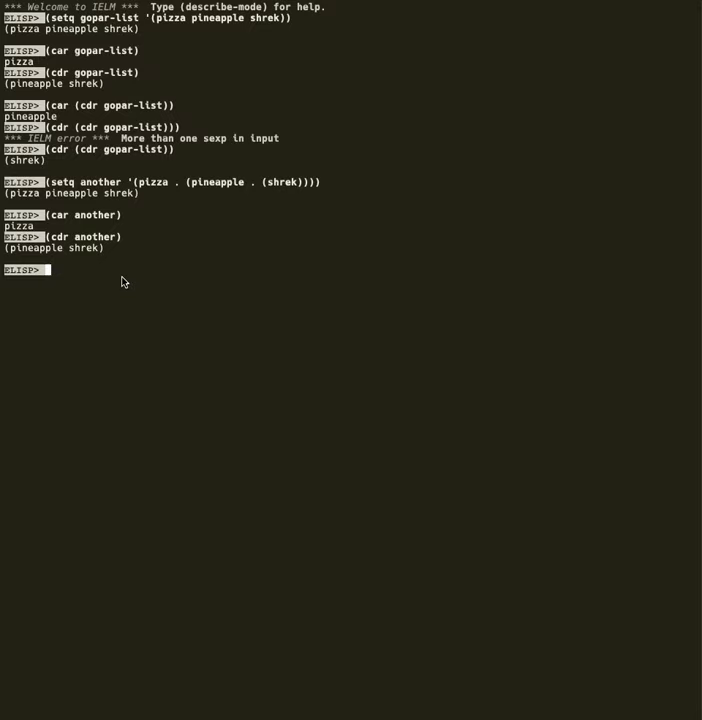
mouse_move(140, 291)
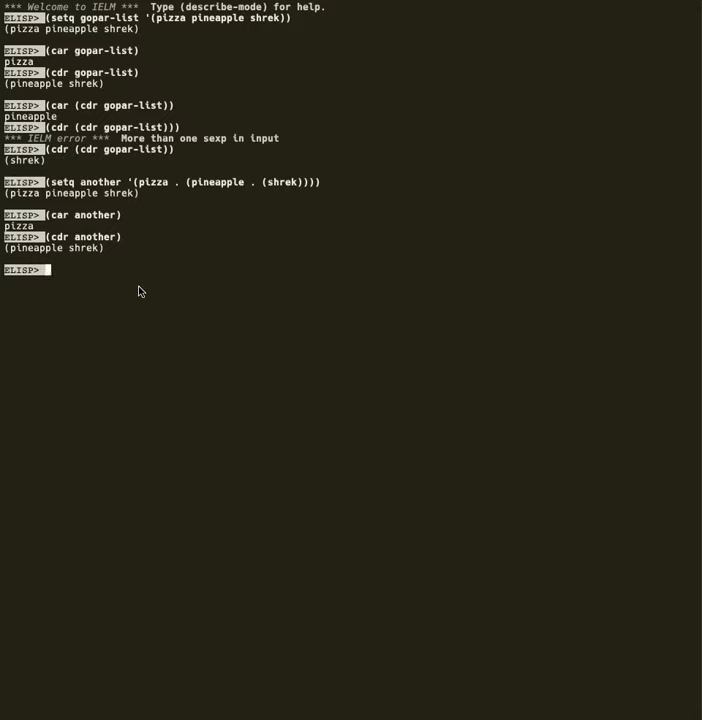
type("(car another)")
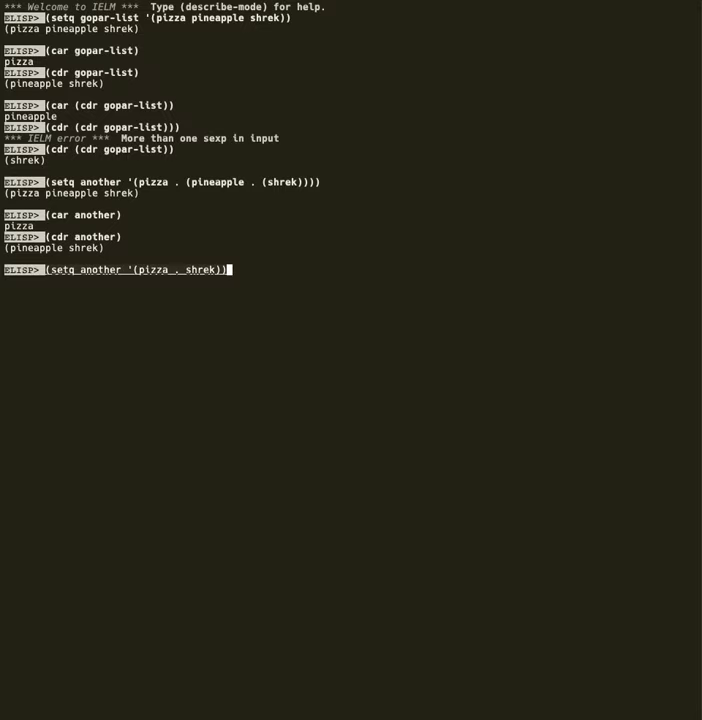
Step: Evaluate (setq another '(pizza . shrek)), storing the dotted pair
key("Return")
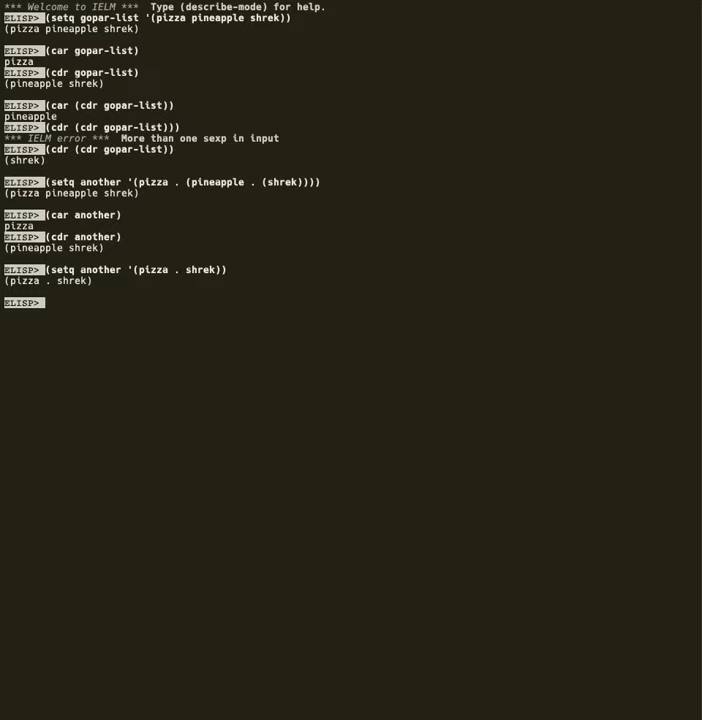
Step: Evaluate (car another) and (cdr another), returning pizza and the bare symbol shrek
type("(setq another '(pizza . shrek))")
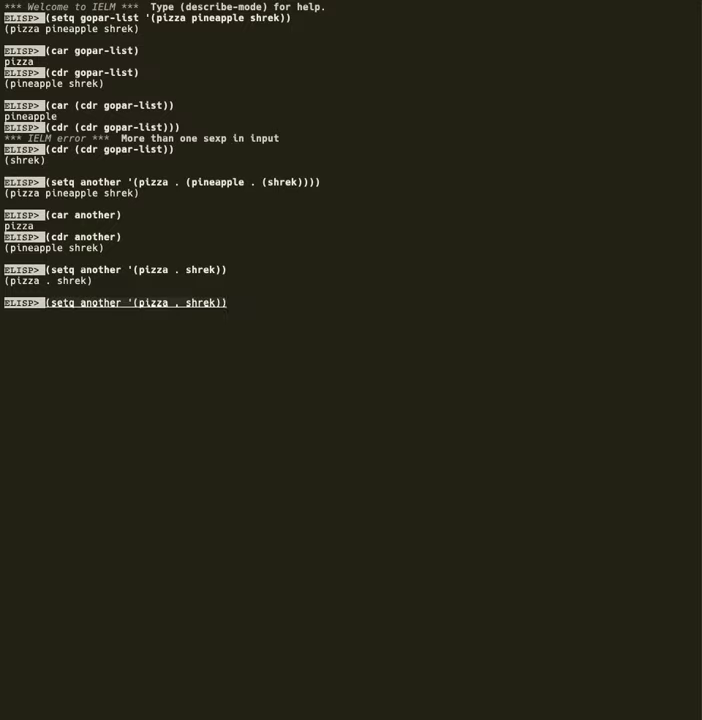
type("(ar")
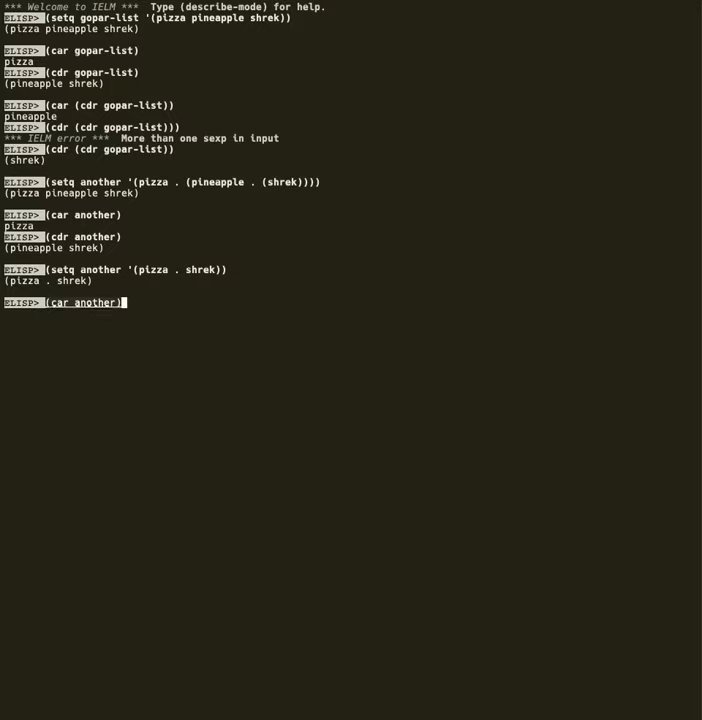
key("Return")
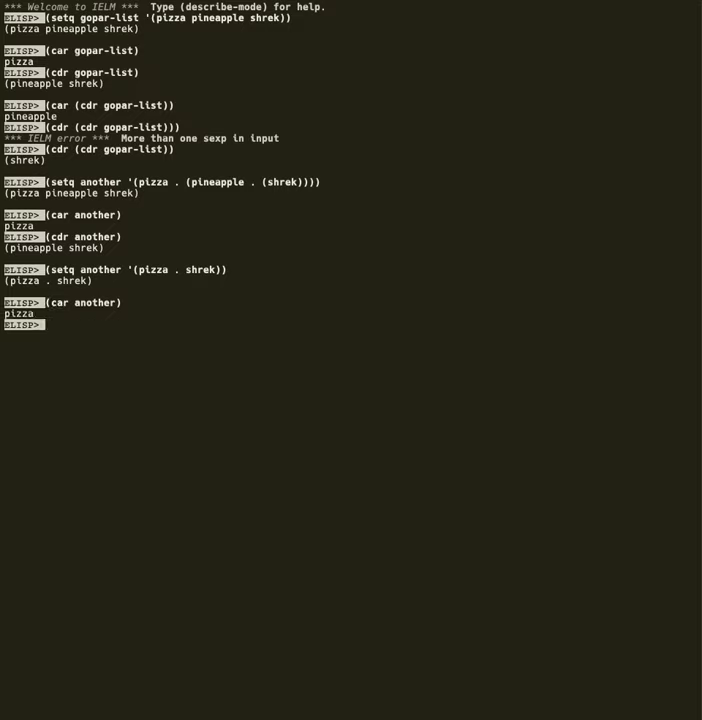
type("cdr another)")
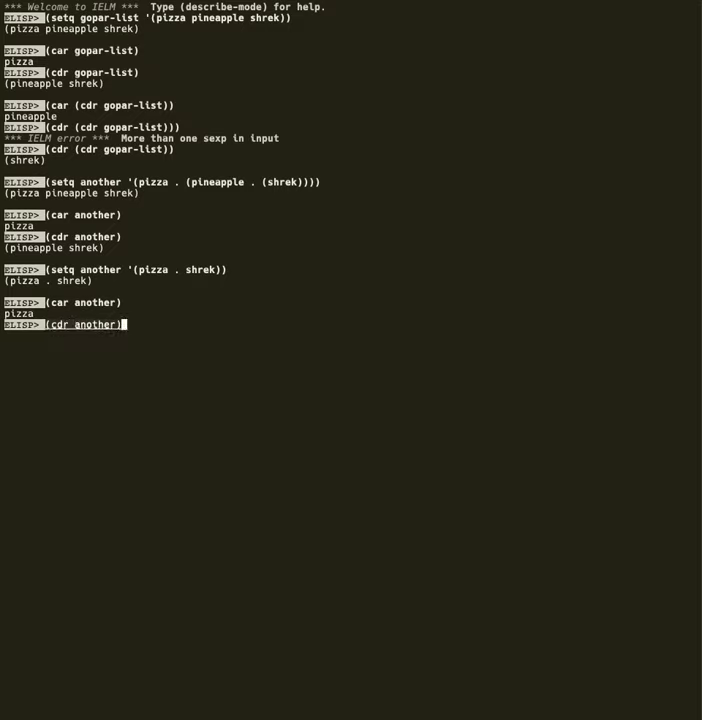
key("Return")
type("(cdr (cdr gopar-list))")
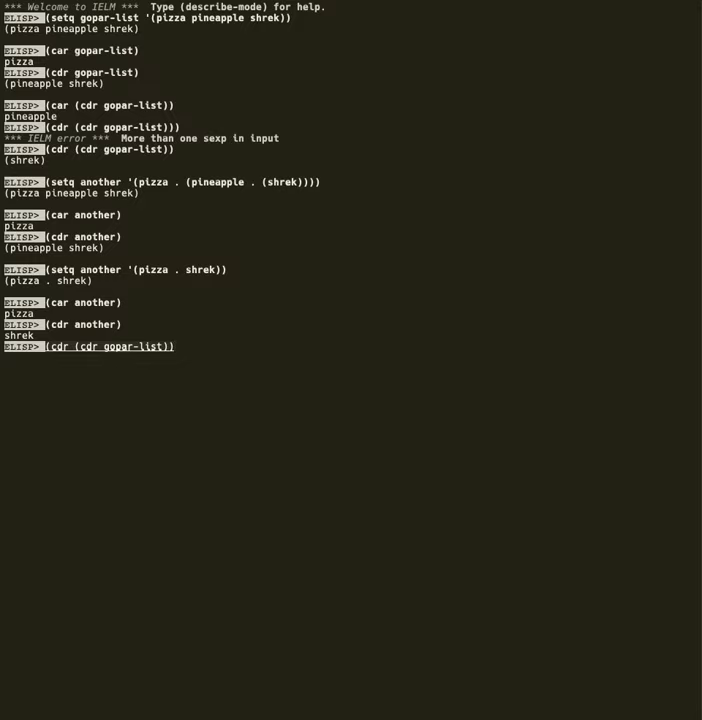
Step: Evaluate (cdr (cdr gopar-list)), returning the list (shrek)
key("Return")
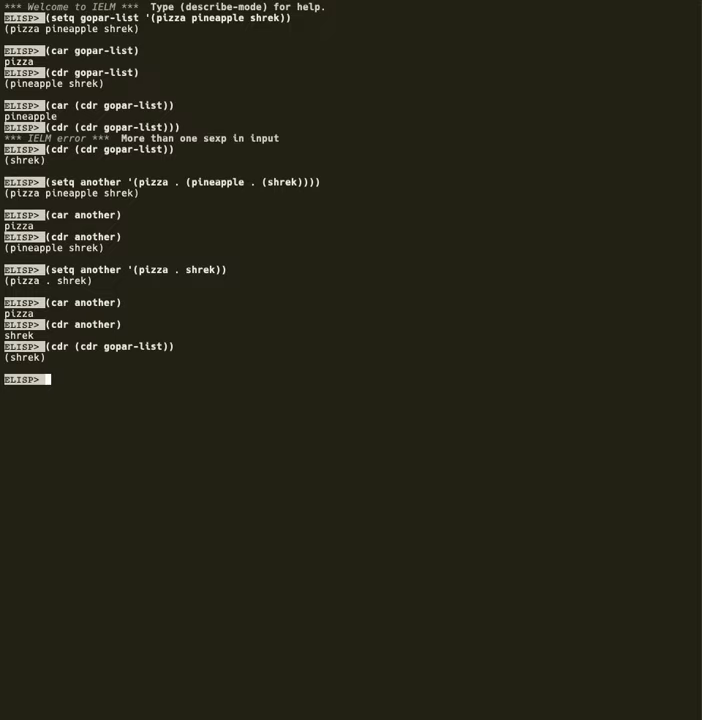
mouse_move(155, 293)
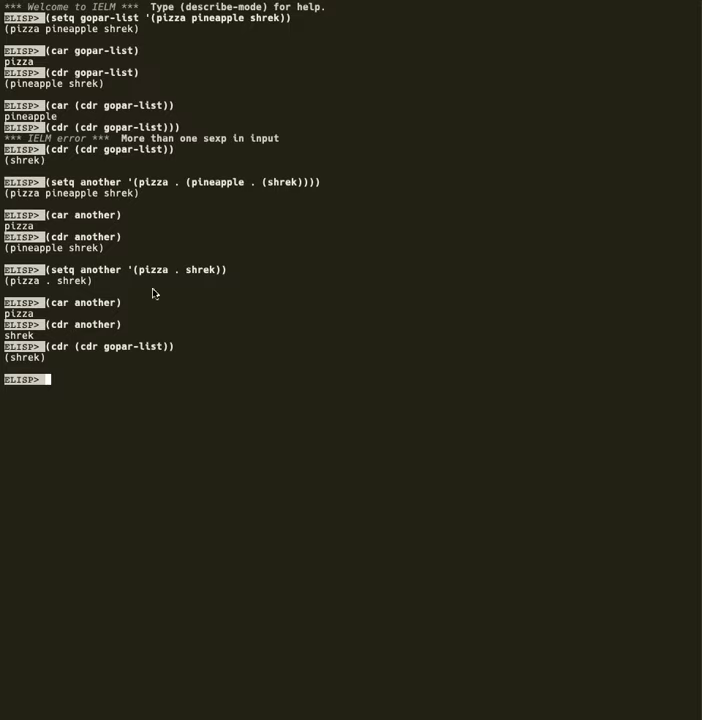
type("(cdr (cdr gopar-list))")
type("(setq another '(pizza . ")
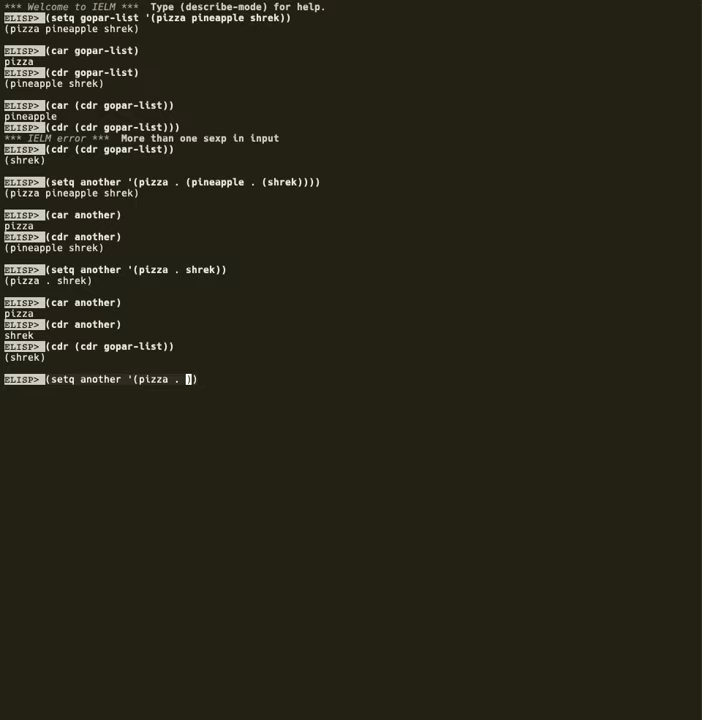
Step: Set another to (pizza . 45) and evaluate its cdr, returning 45
type("45")
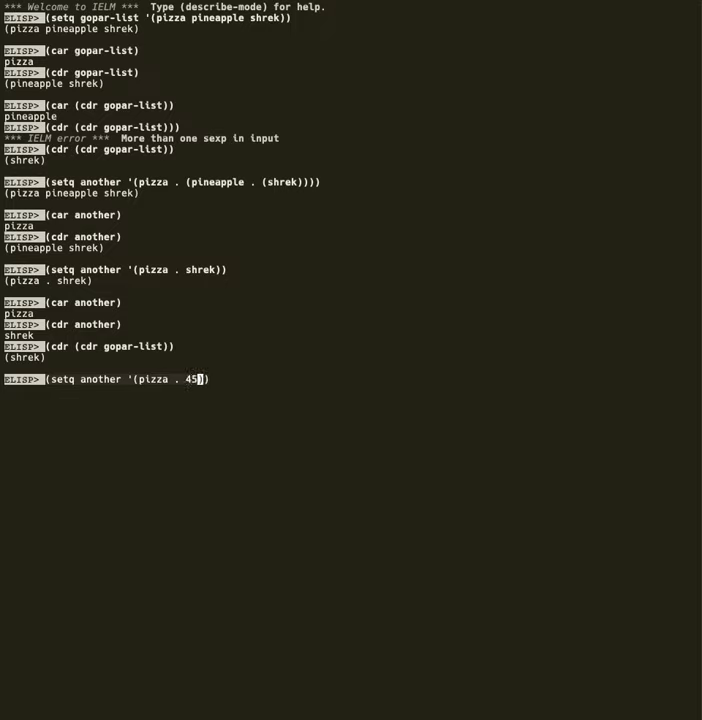
key("return")
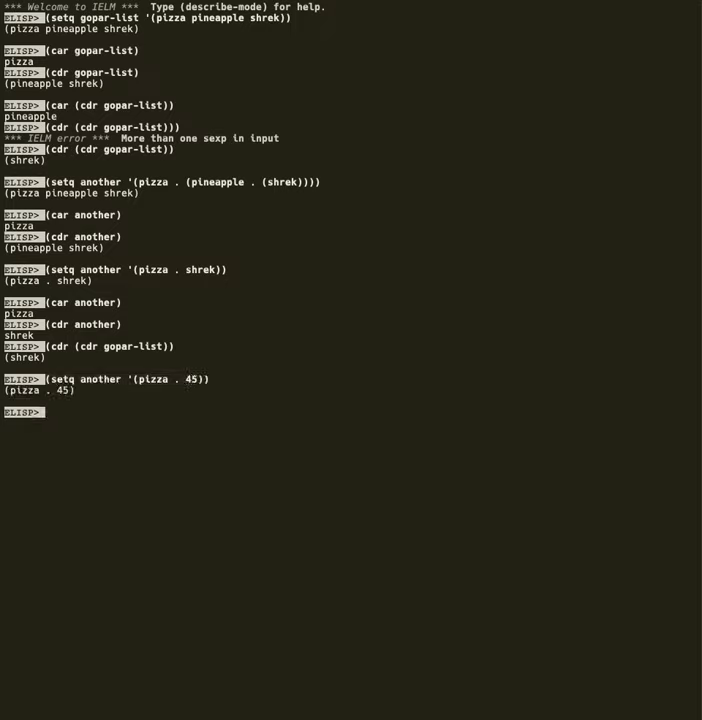
type("(cdr")
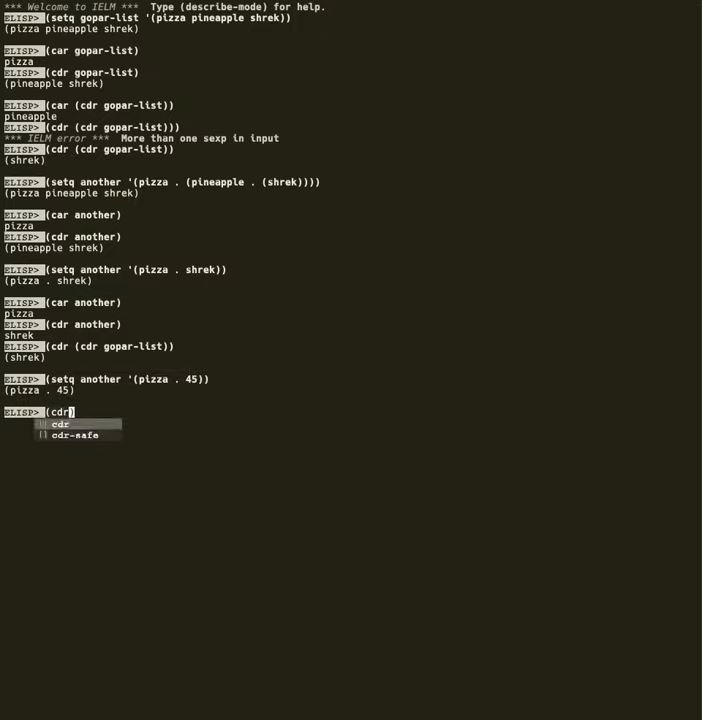
type("p")
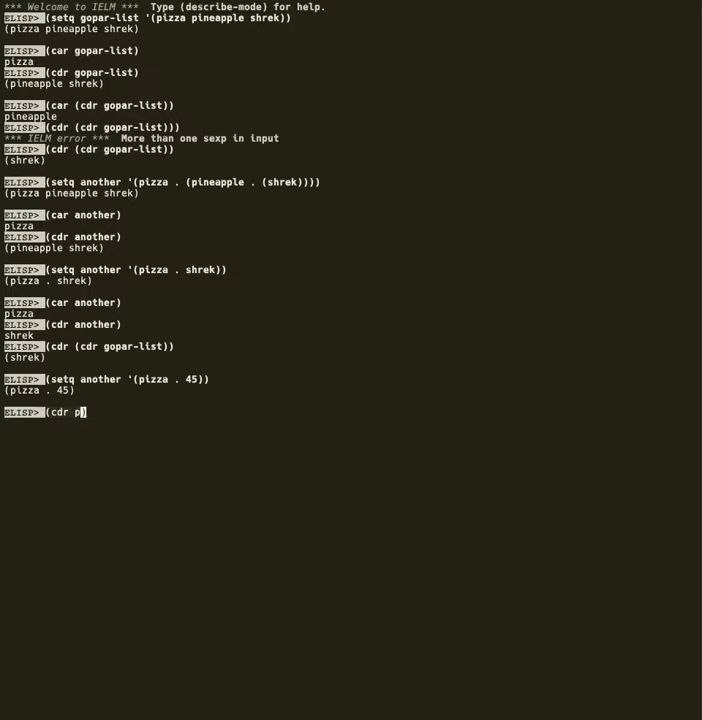
type("another")
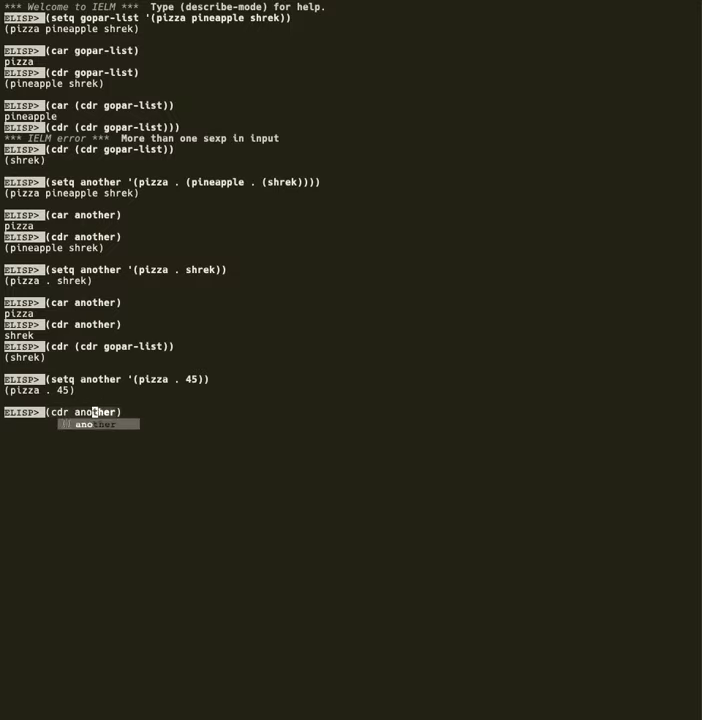
key("Return")
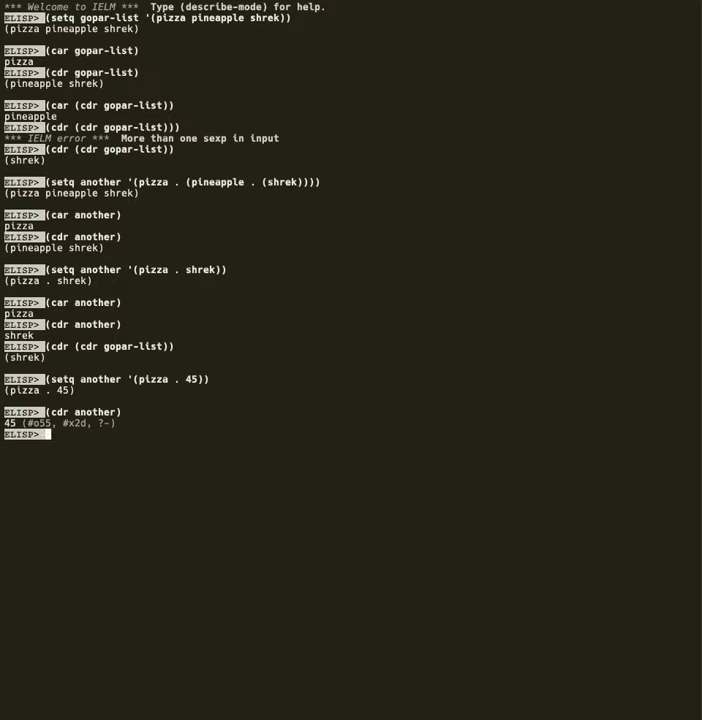
Step: Redefine another as the plain list (pizza 45), whose cdr returns (45)
type("(setq another '(pizza . 45))")
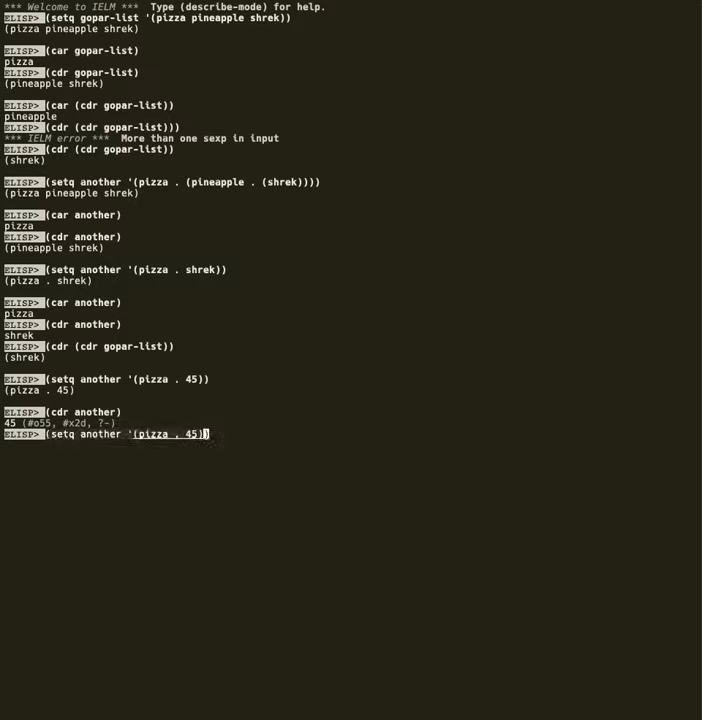
key("Return")
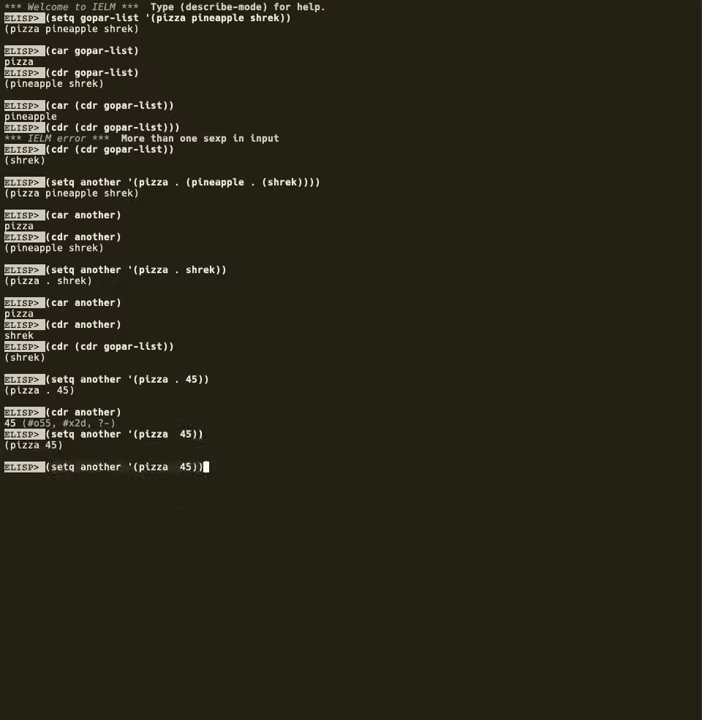
key("Return")
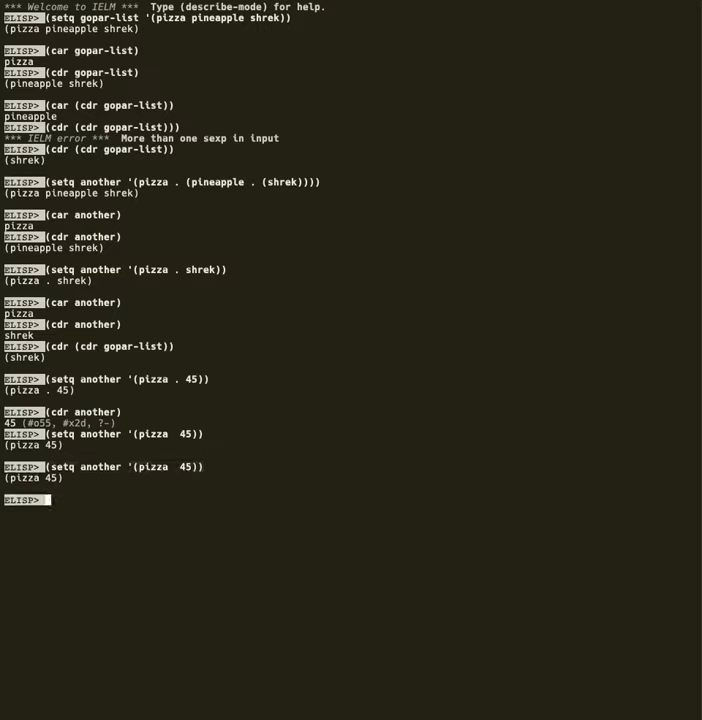
type("(setq")
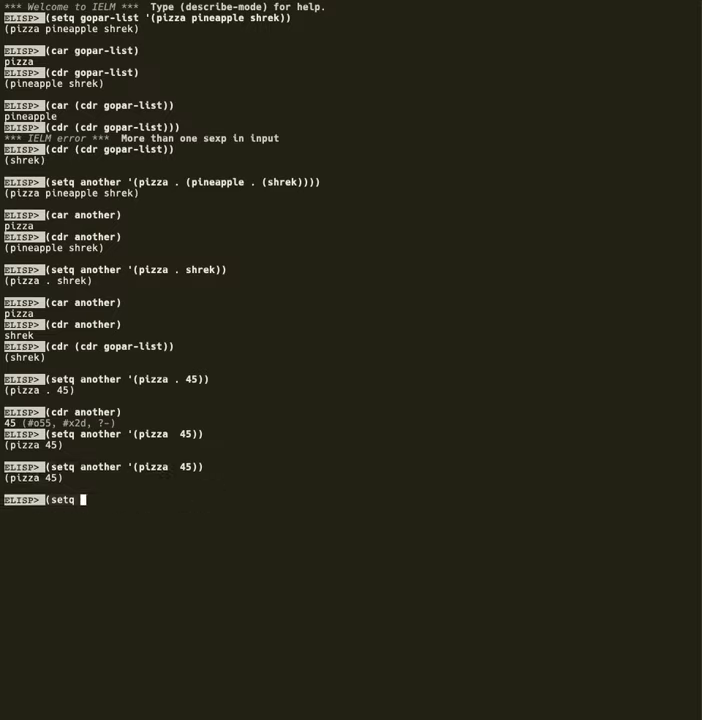
type("(cdr(")
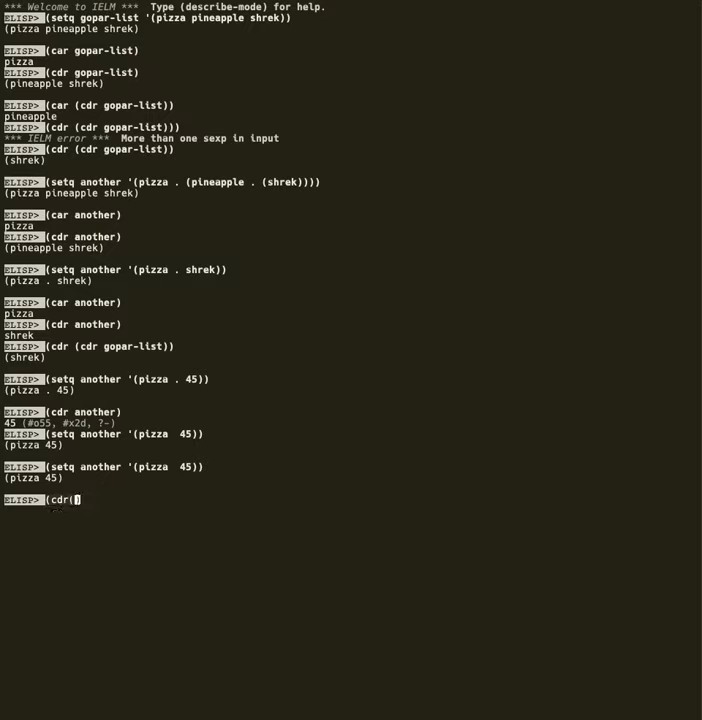
type("another)")
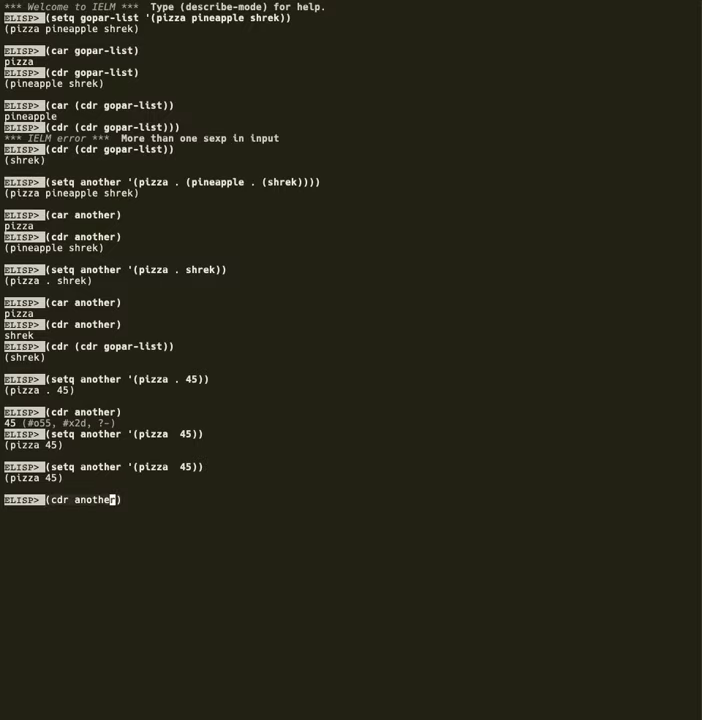
key("Return")
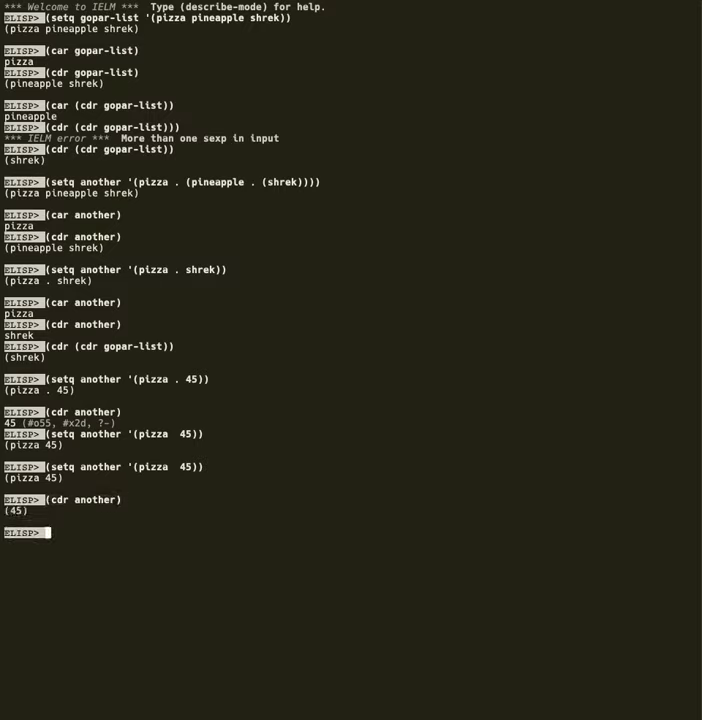
mouse_move(440, 371)
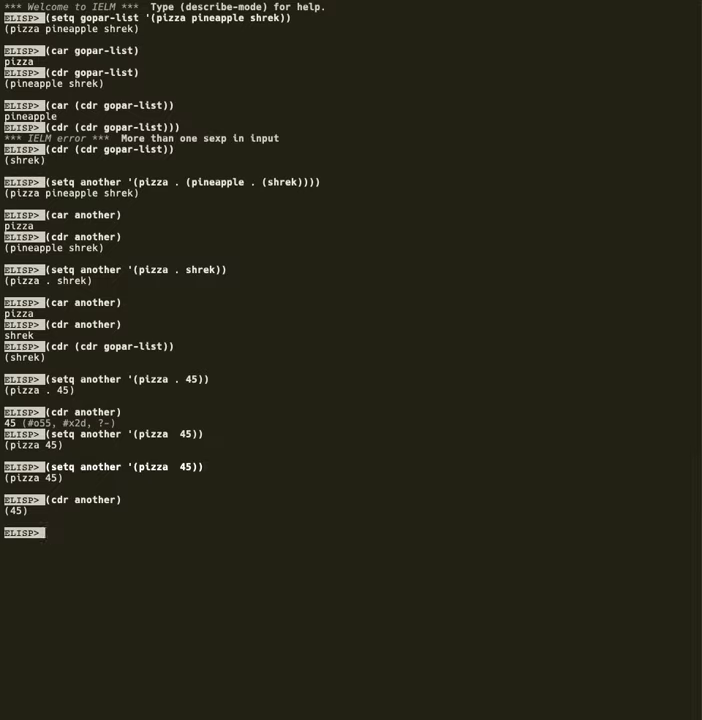
Step: Evaluate (setq another '(pizza 45)) with the comment ; (pizza . (45))
type("(setq another '(pizza 45))")
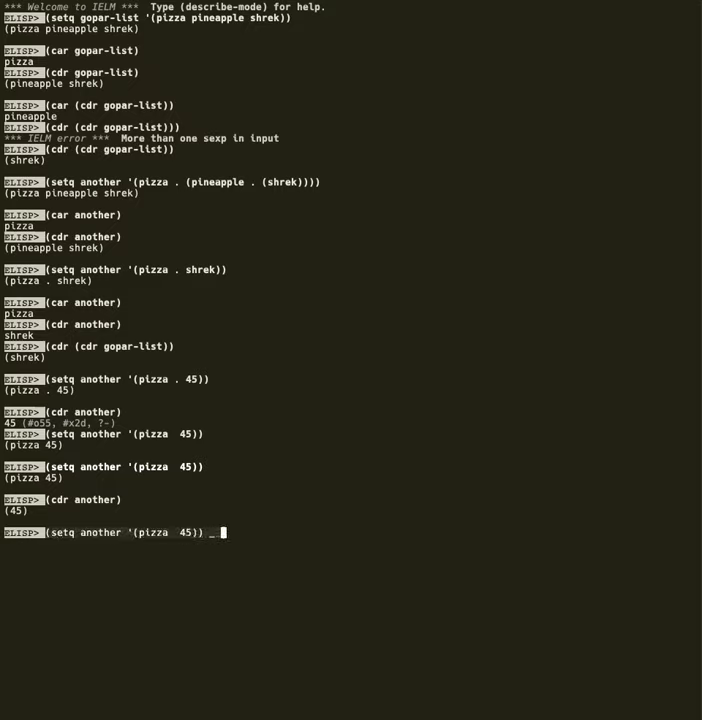
type(";")
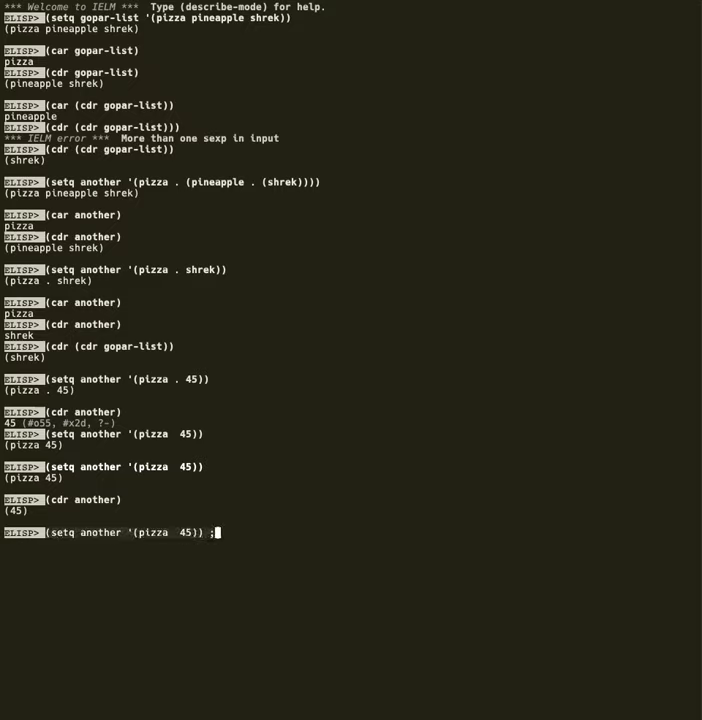
type("(pizza")
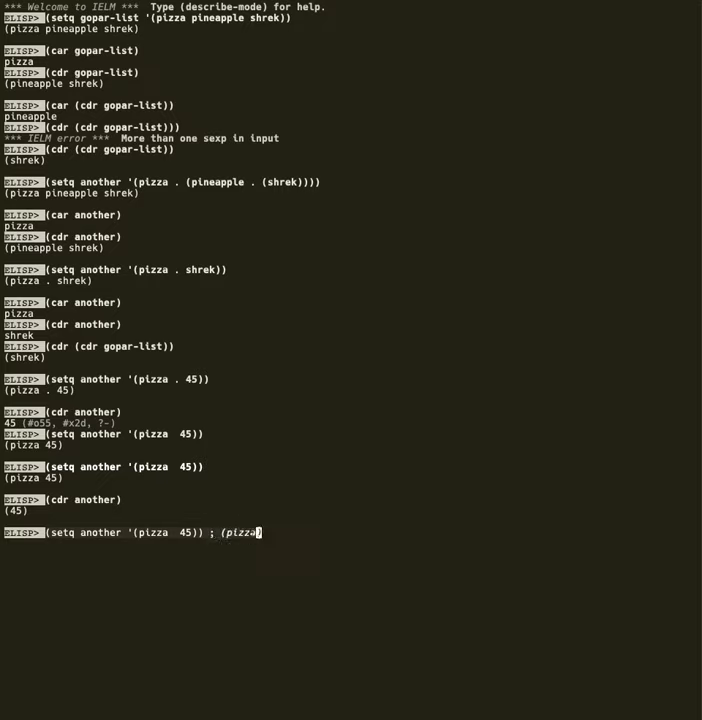
type(". (45")
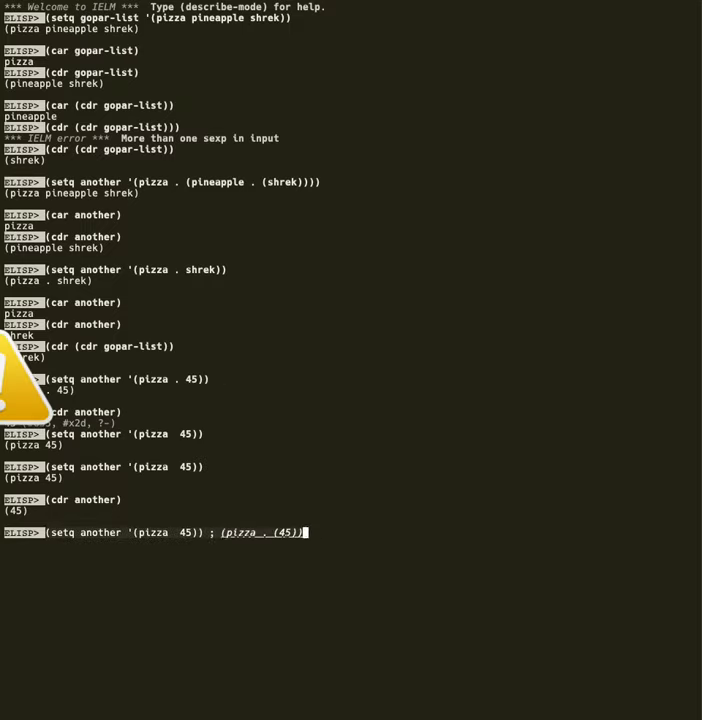
key("Return")
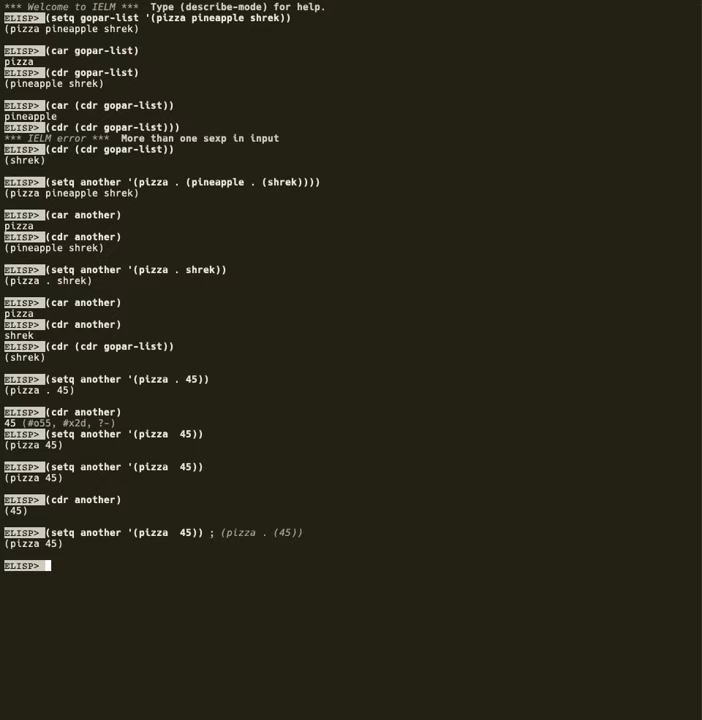
mouse_move(267, 307)
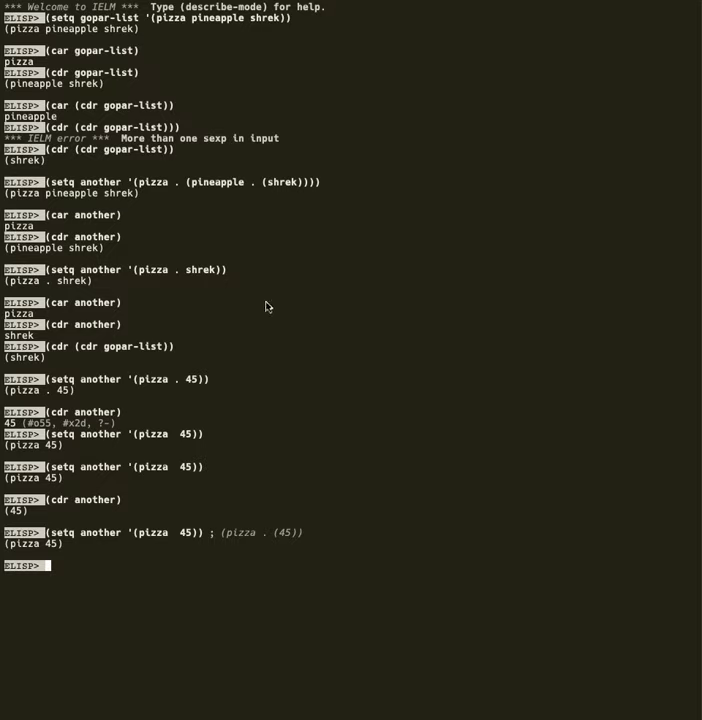